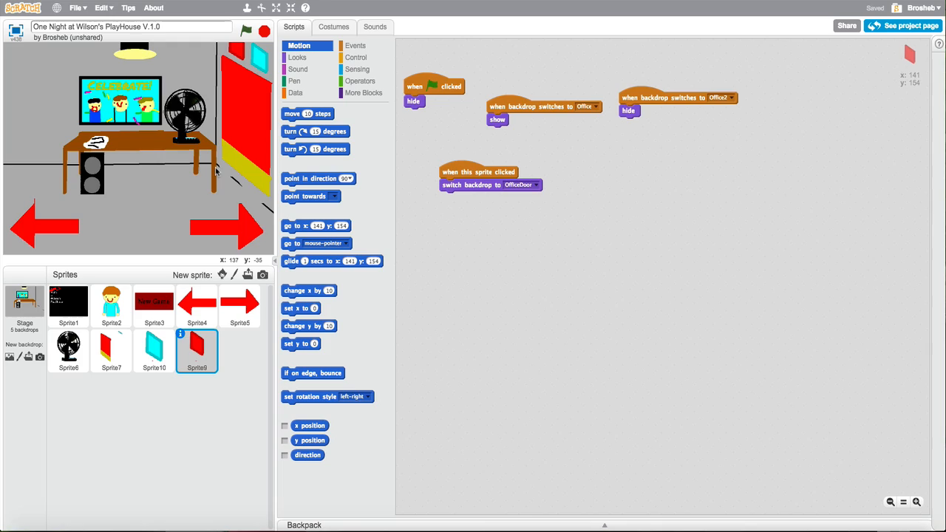
pyautogui.moveTo(213, 120)
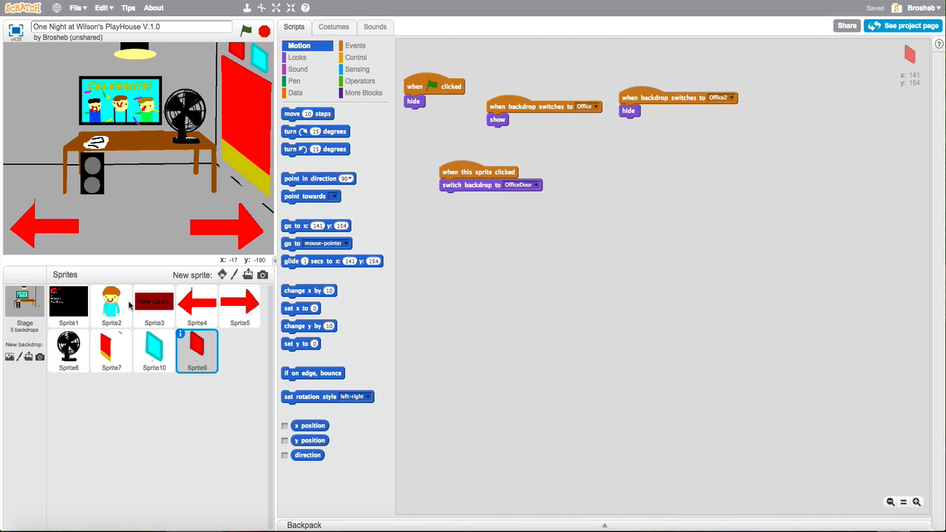
pyautogui.moveTo(133, 305)
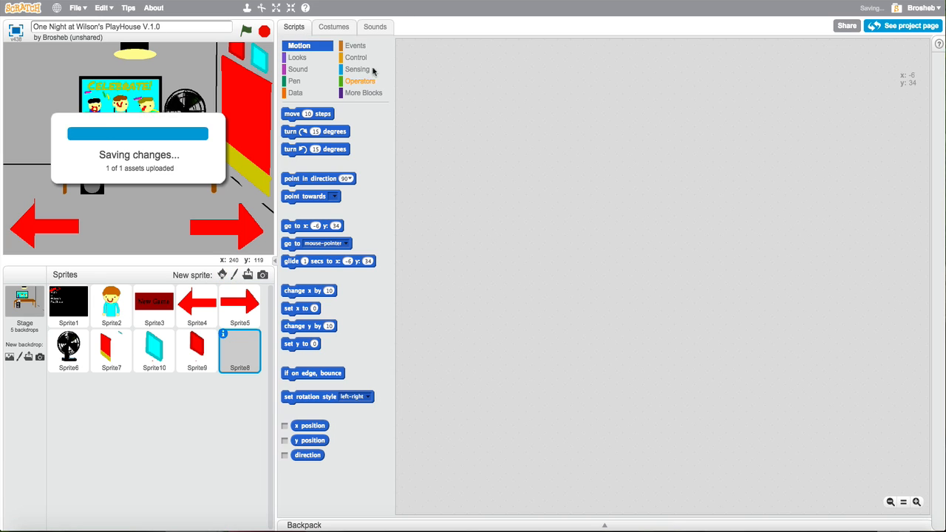
# Import a desk phone image as the new sprite's costume, sized to sit on the office desk.
pyautogui.click(297, 56)
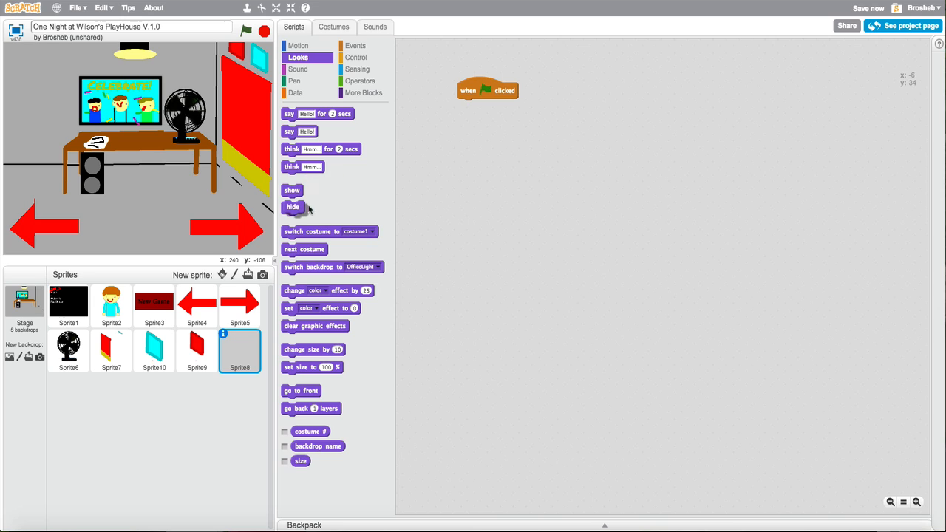
pyautogui.click(334, 27)
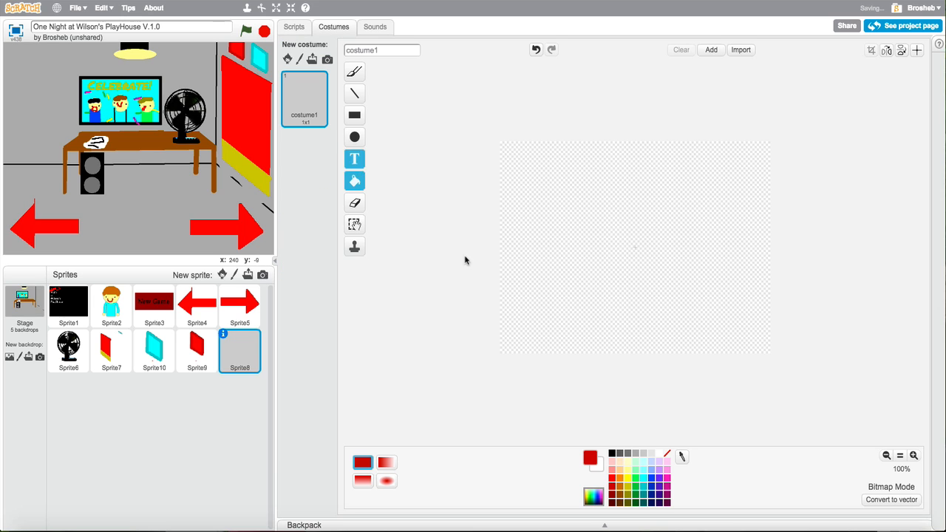
pyautogui.click(355, 180)
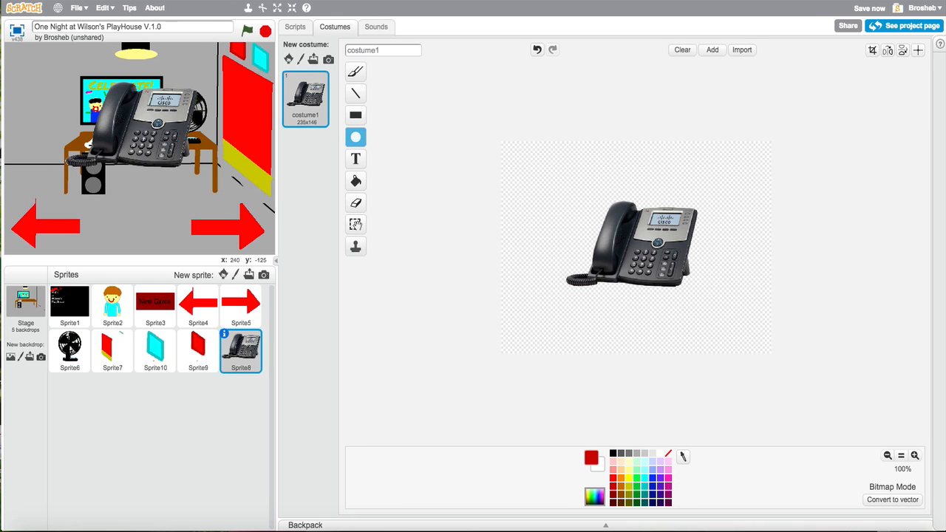
pyautogui.moveTo(355, 115)
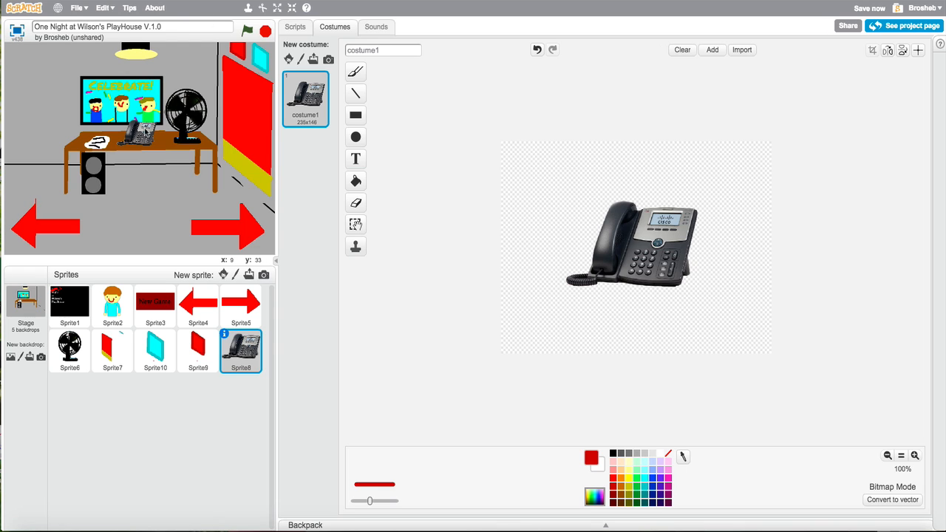
# Add a 'when I receive Night 1' script that shows the phone, and test it with the green flag.
pyautogui.click(295, 27)
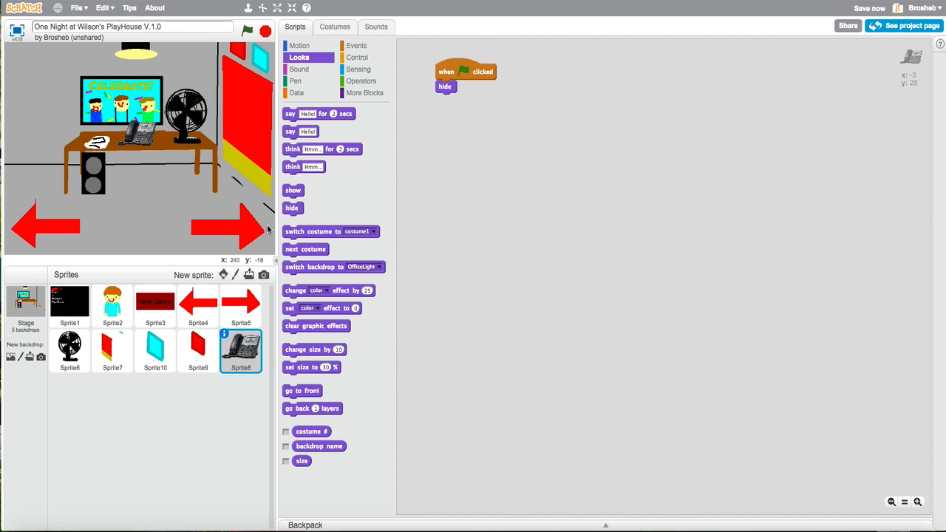
pyautogui.click(357, 44)
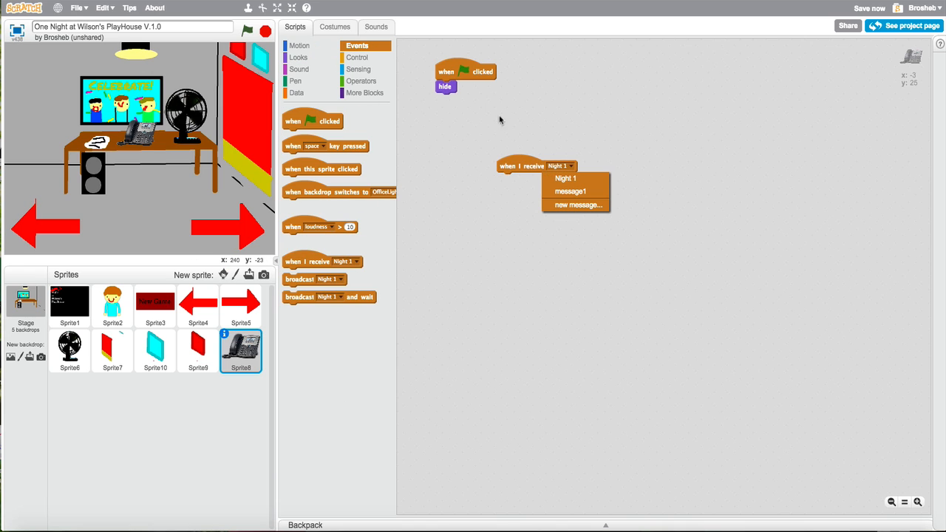
pyautogui.click(299, 56)
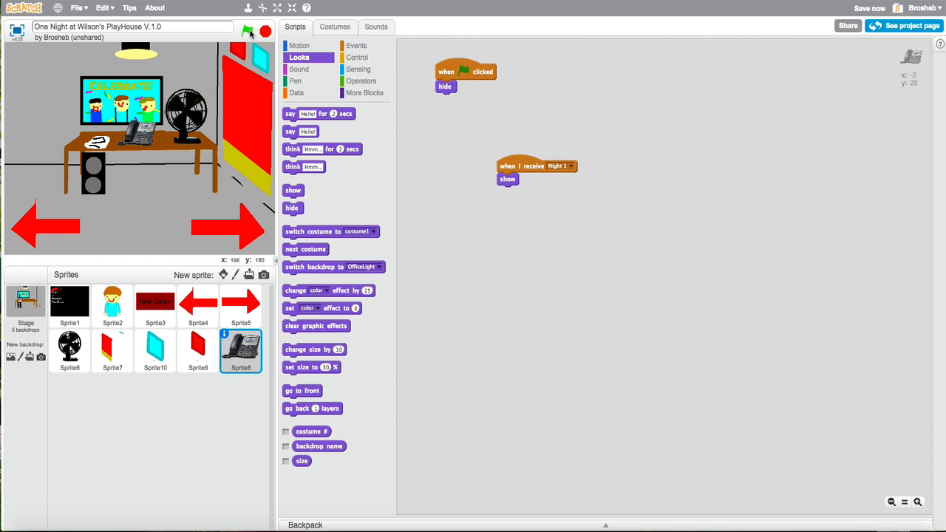
pyautogui.click(248, 29)
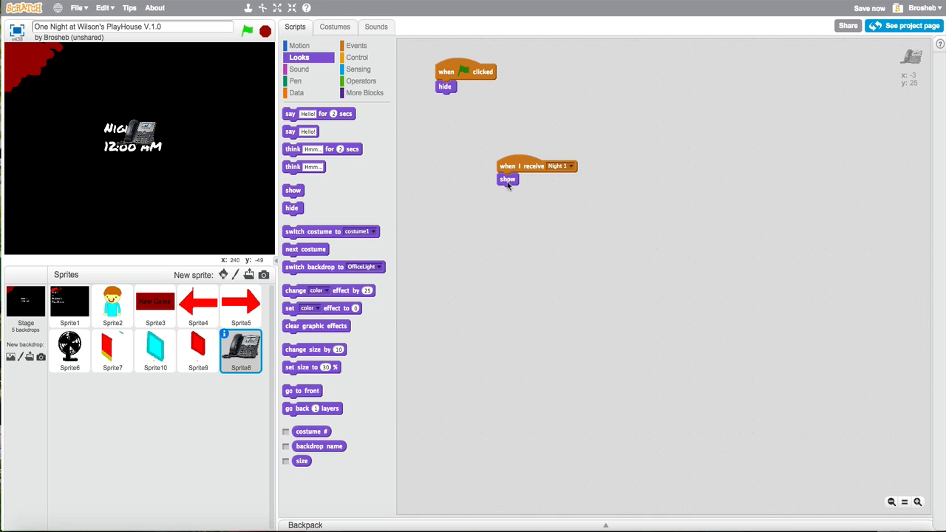
pyautogui.click(25, 303)
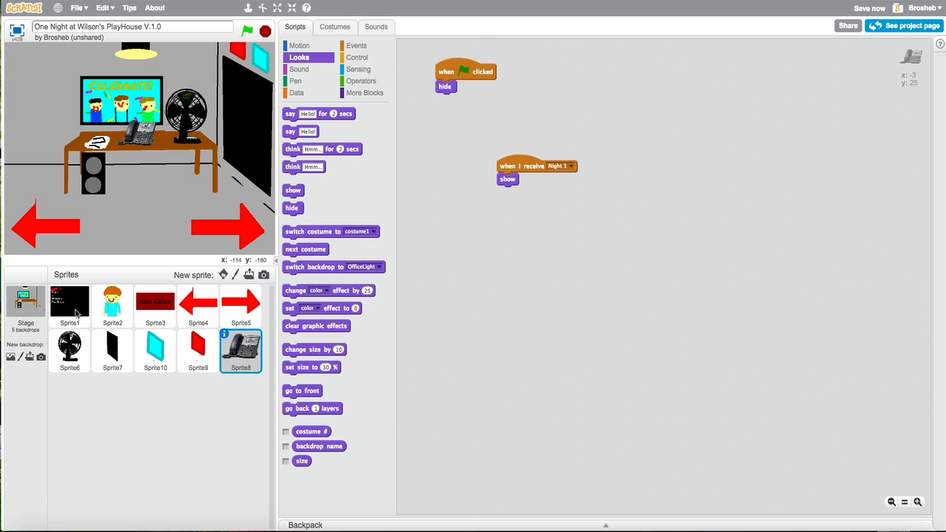
pyautogui.click(25, 303)
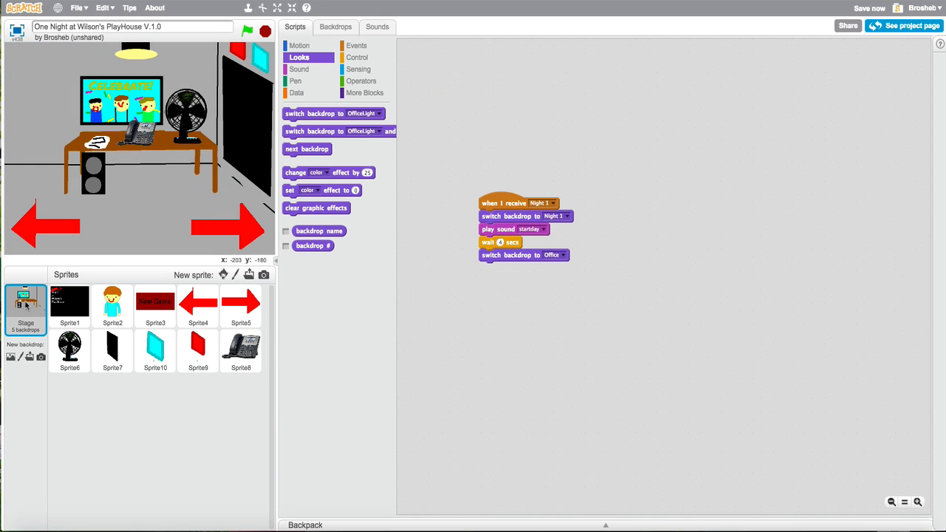
# Insert a 'wait secs' before the phone shows, retest, then start a new painted sprite.
pyautogui.click(240, 352)
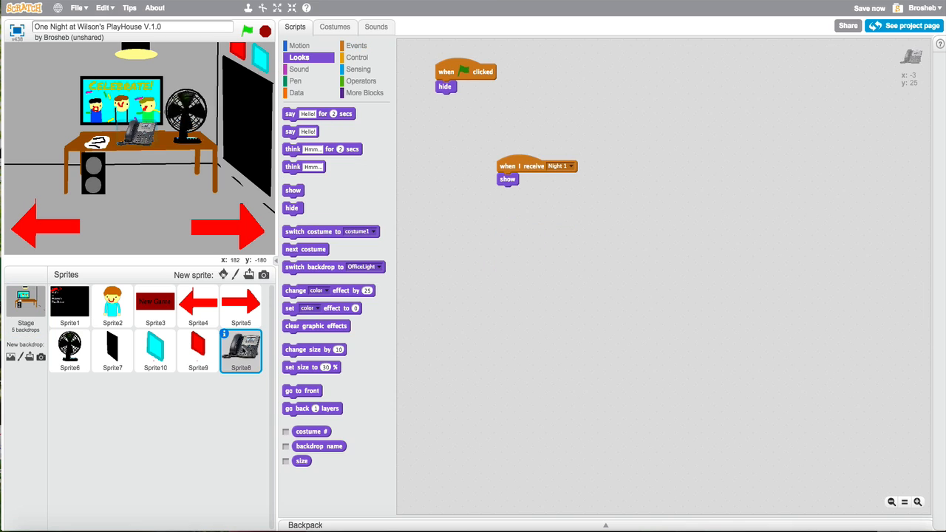
pyautogui.click(358, 56)
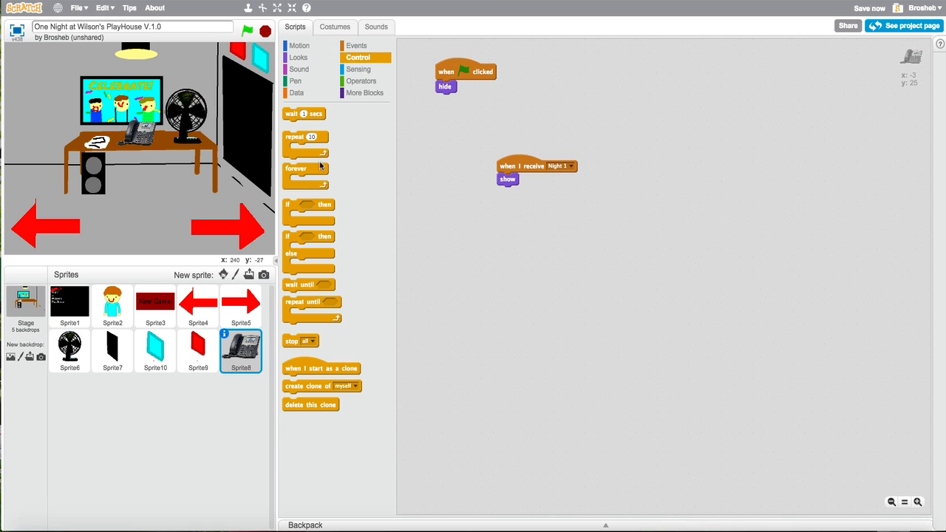
pyautogui.moveTo(304, 112); pyautogui.dragTo(518, 179)
pyautogui.write('4')
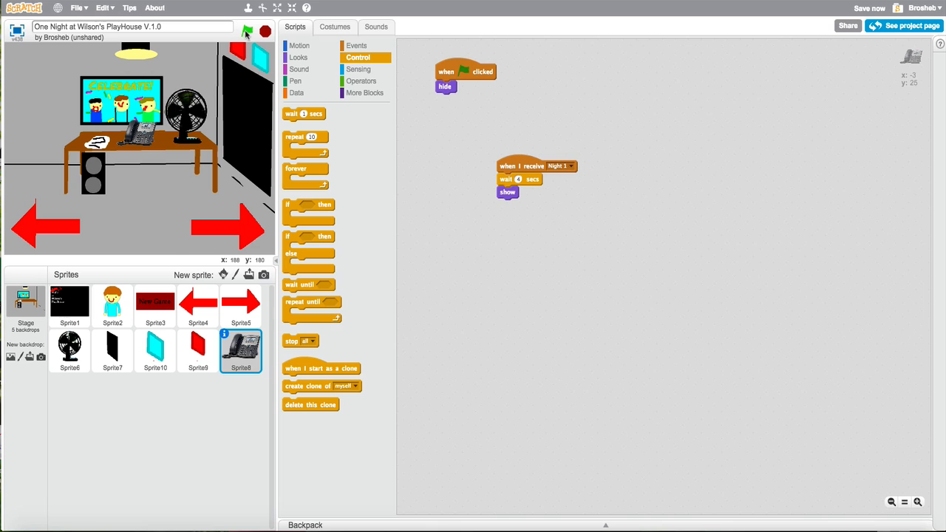
pyautogui.click(248, 30)
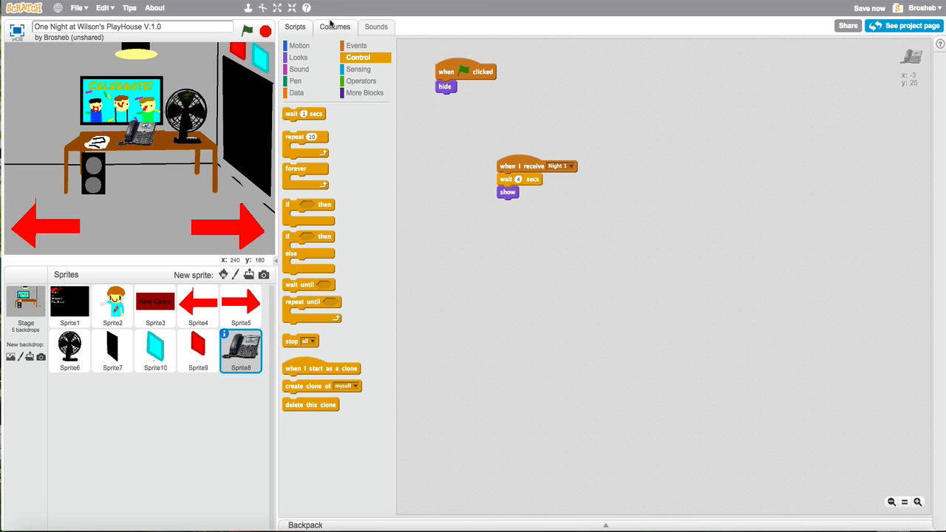
pyautogui.click(334, 26)
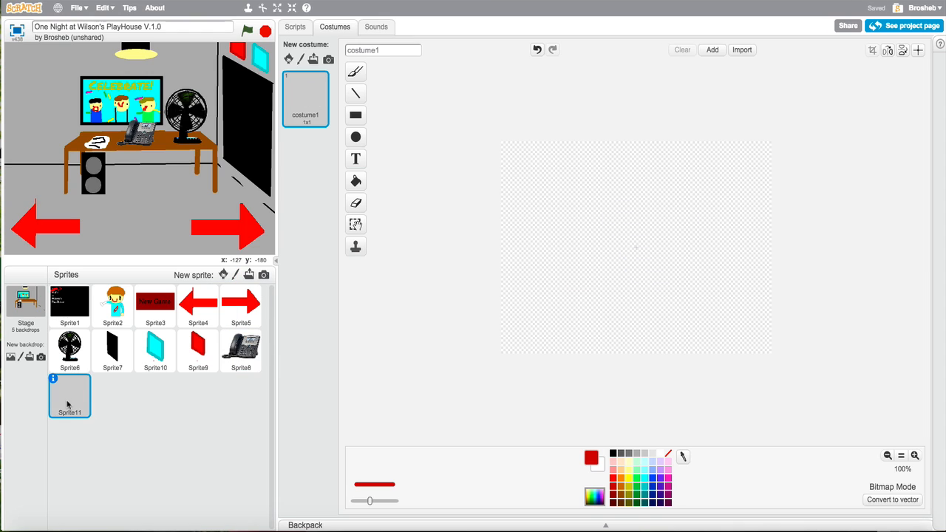
# Draw an orange rectangle and label it Mute Call with the text tool.
pyautogui.click(355, 115)
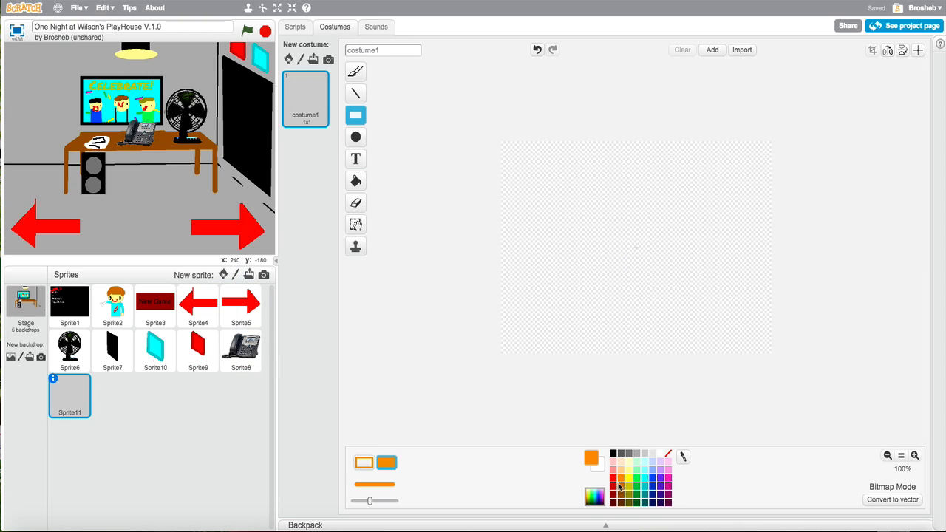
pyautogui.moveTo(580, 215)
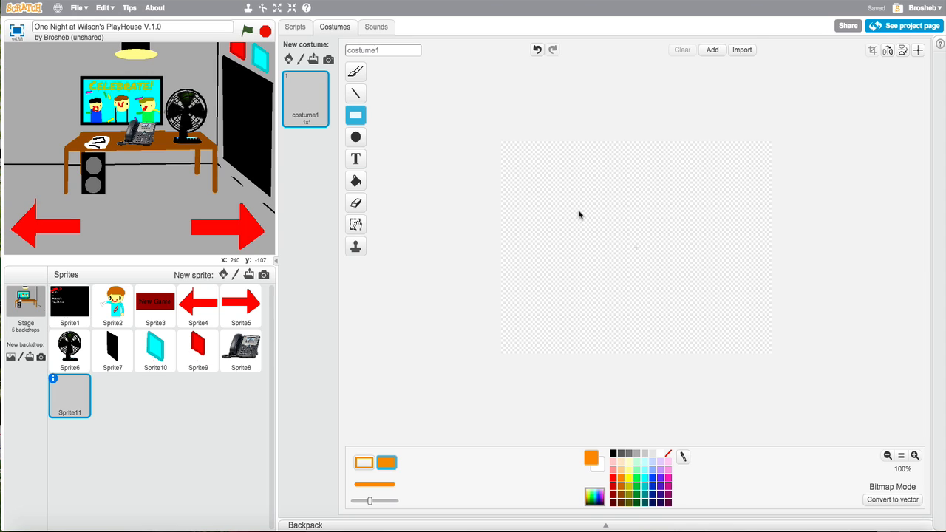
pyautogui.moveTo(580, 213); pyautogui.dragTo(641, 246)
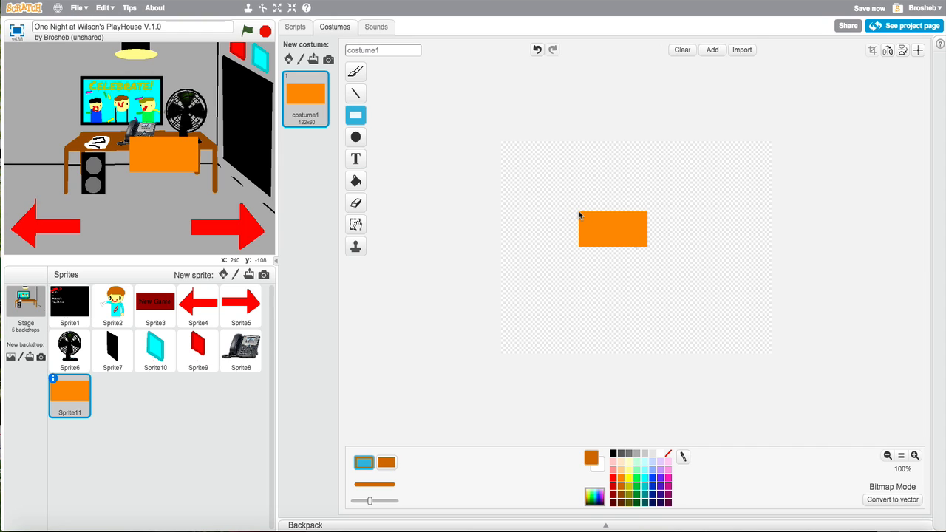
pyautogui.click(355, 158)
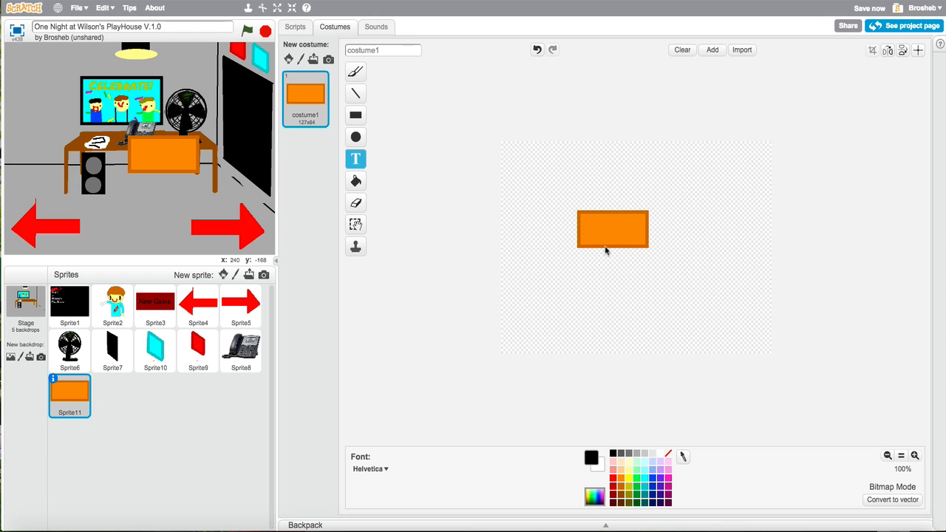
pyautogui.write('Mute Call')
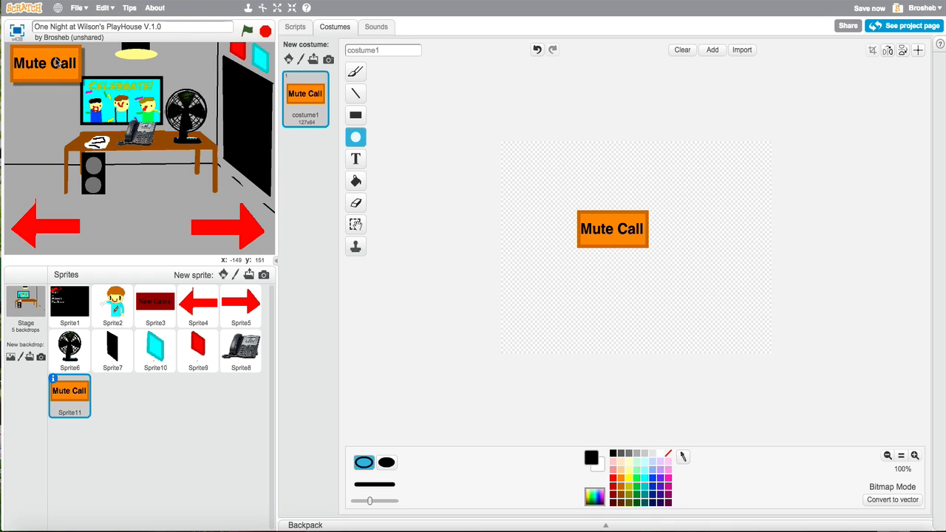
# Give the Mute Call button 'when flag clicked → hide' and 'when I receive Night1 → wait 1 secs → show'.
pyautogui.click(295, 27)
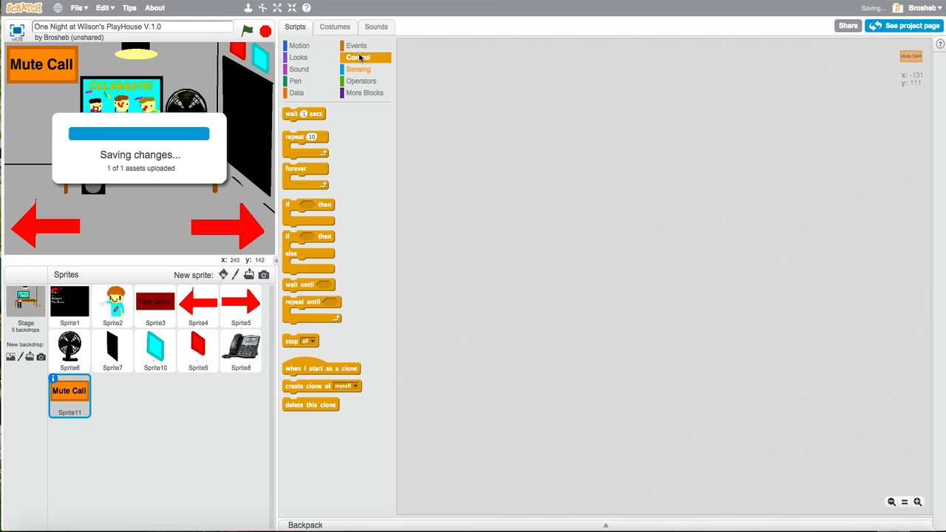
pyautogui.click(298, 56)
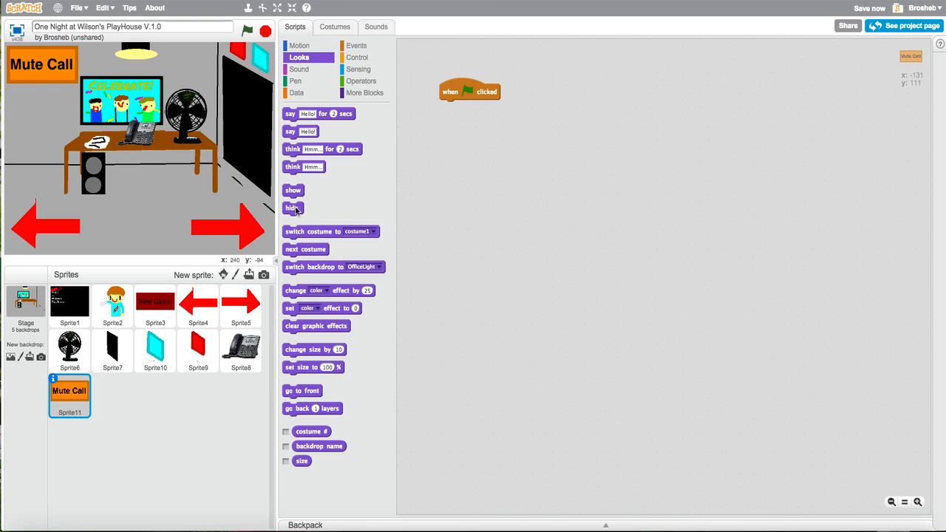
pyautogui.click(358, 44)
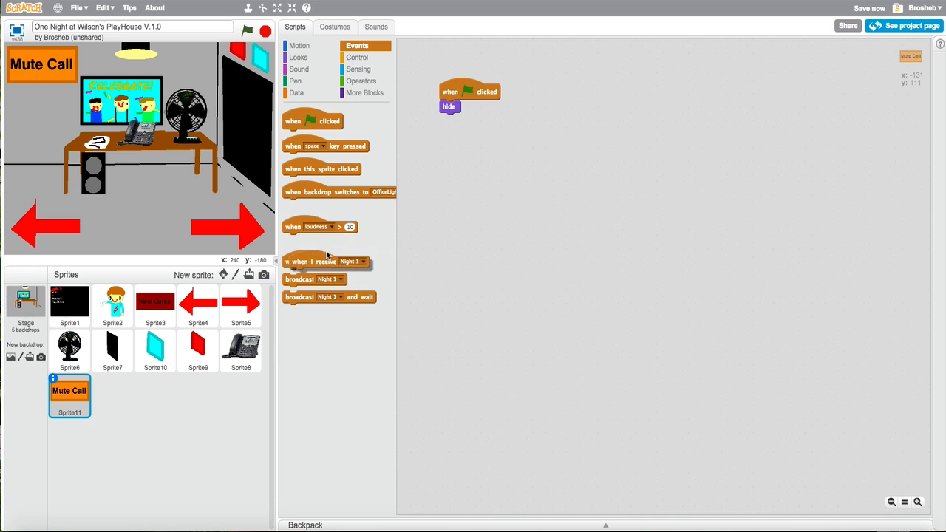
pyautogui.moveTo(325, 260); pyautogui.dragTo(532, 197)
pyautogui.write('4')
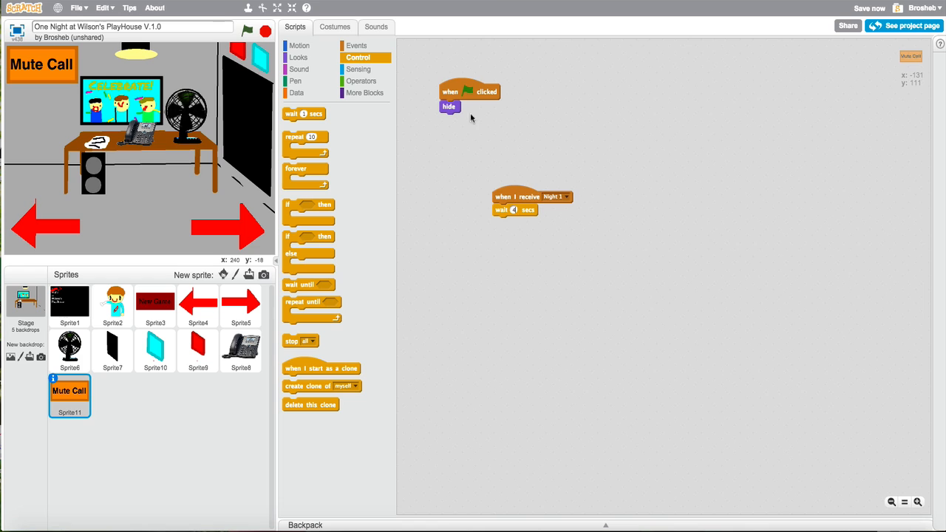
pyautogui.click(298, 56)
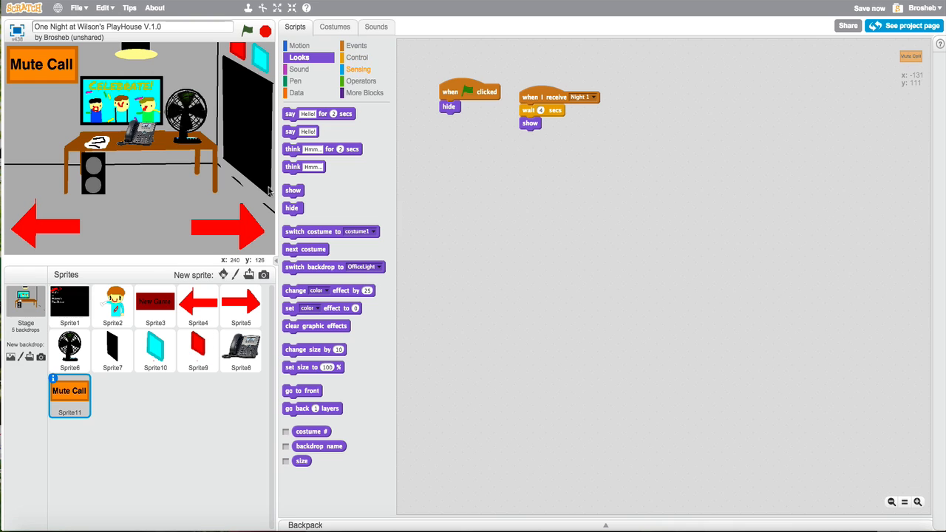
pyautogui.click(240, 351)
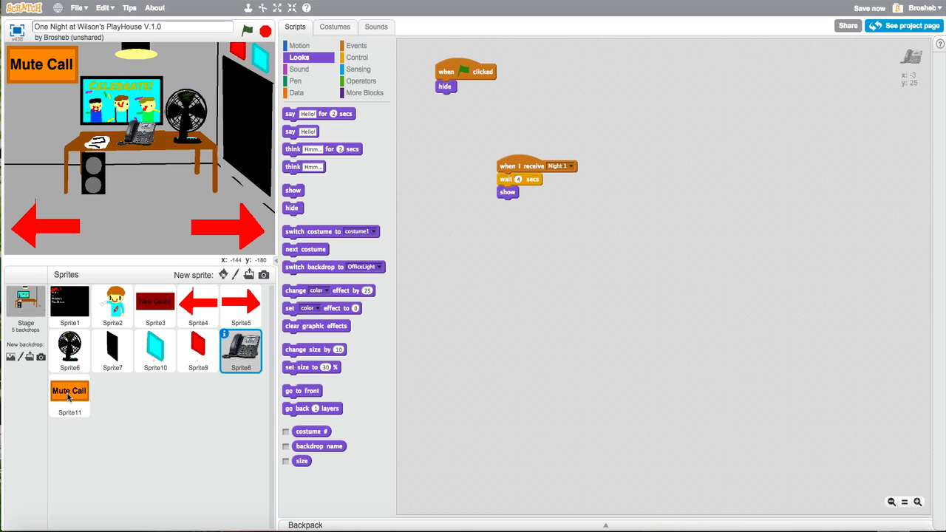
# Upload Test Call.mp3 into the phone sprite's sounds and preview it.
pyautogui.click(376, 27)
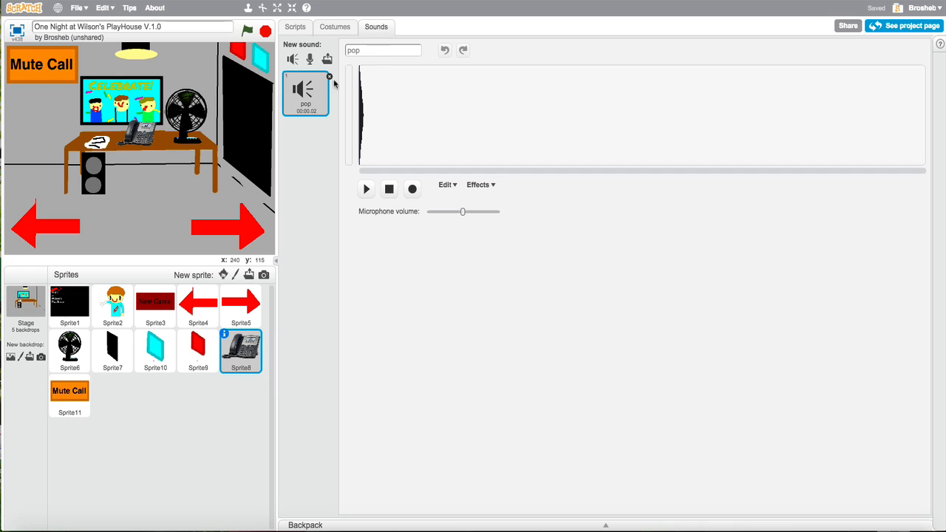
pyautogui.click(328, 59)
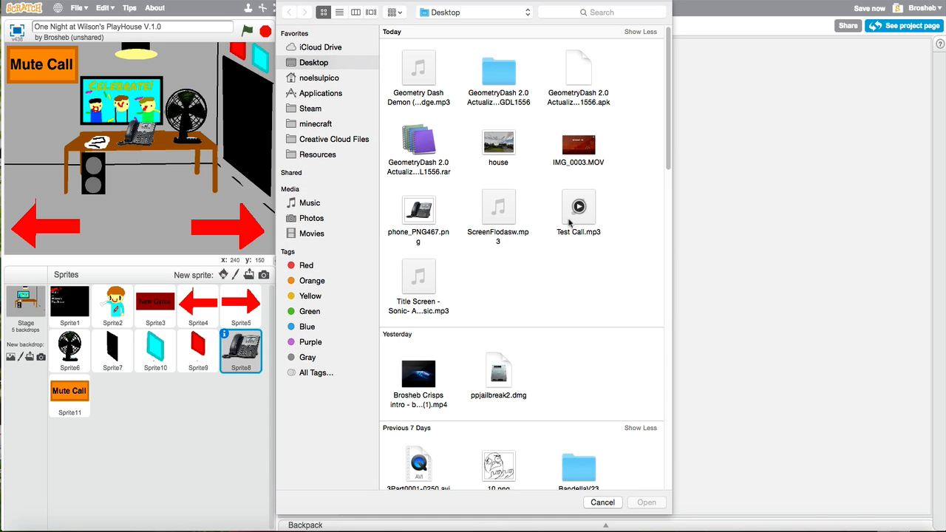
pyautogui.doubleClick(580, 207)
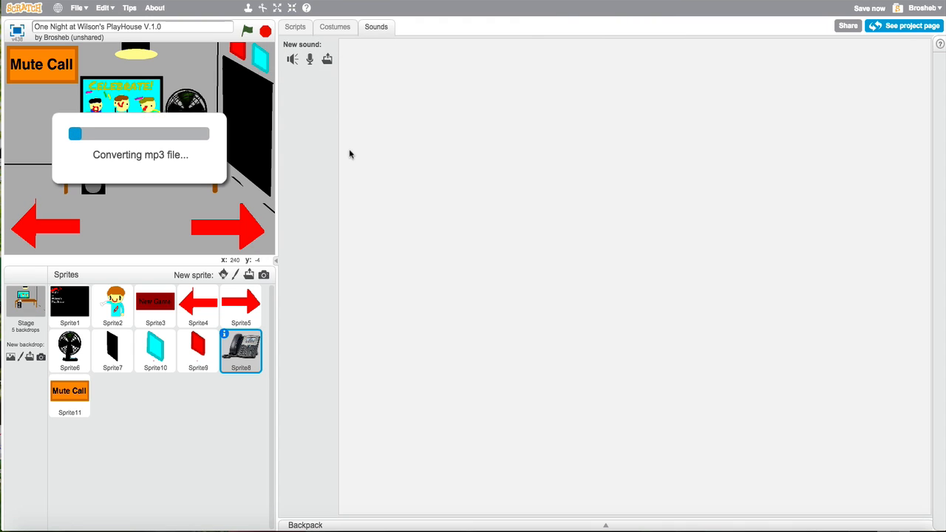
pyautogui.moveTo(333, 130)
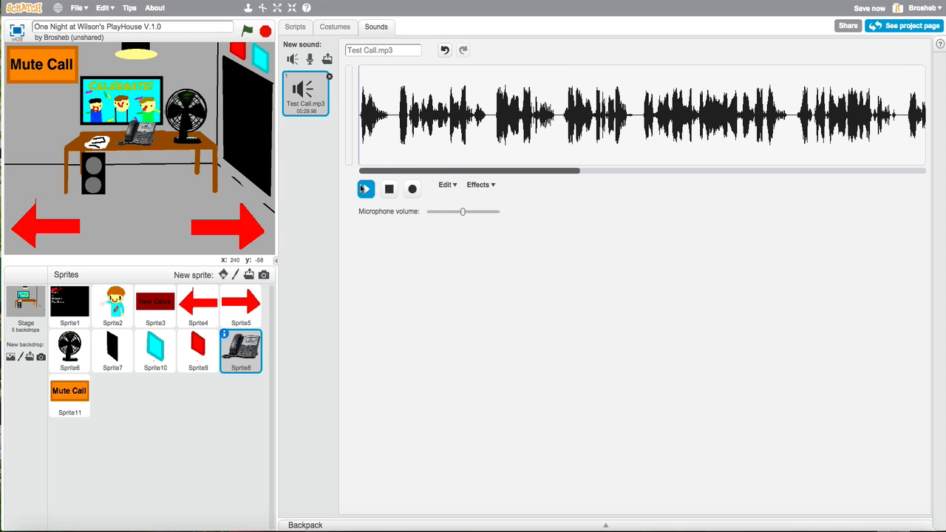
pyautogui.click(365, 189)
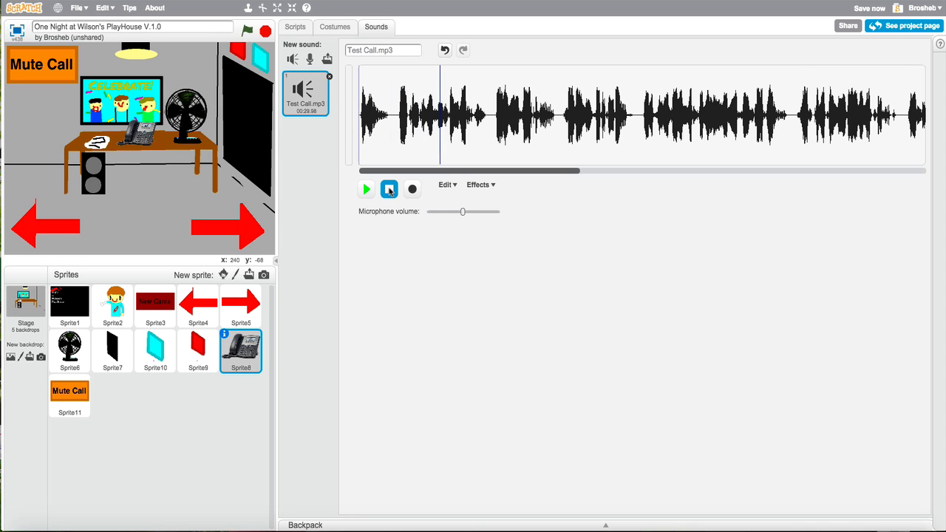
pyautogui.click(389, 189)
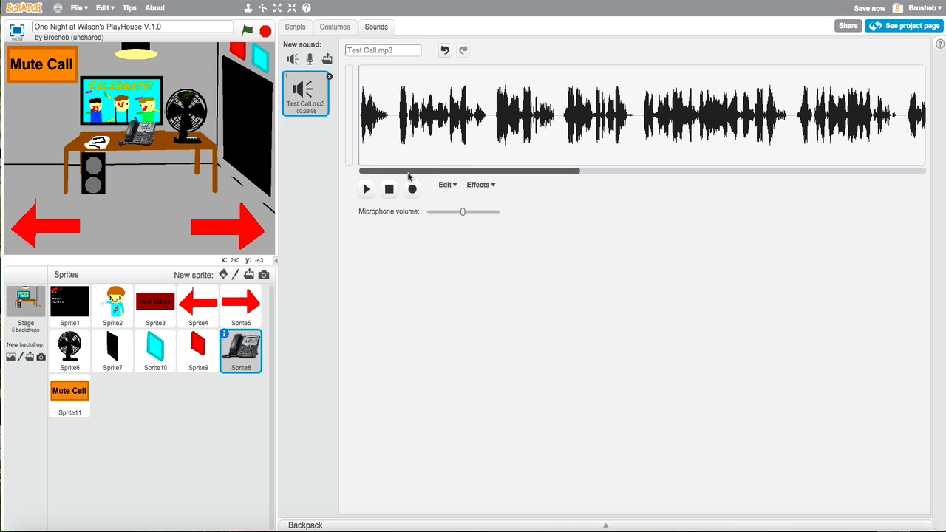
pyautogui.moveTo(367, 128)
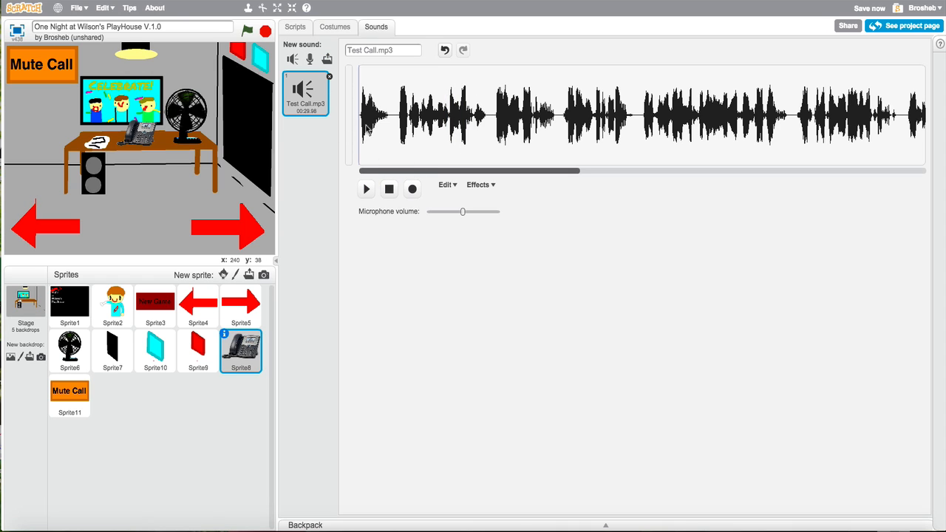
# Add a 'play sound Test Call.mp3' block to the phone sprite's script.
pyautogui.click(296, 27)
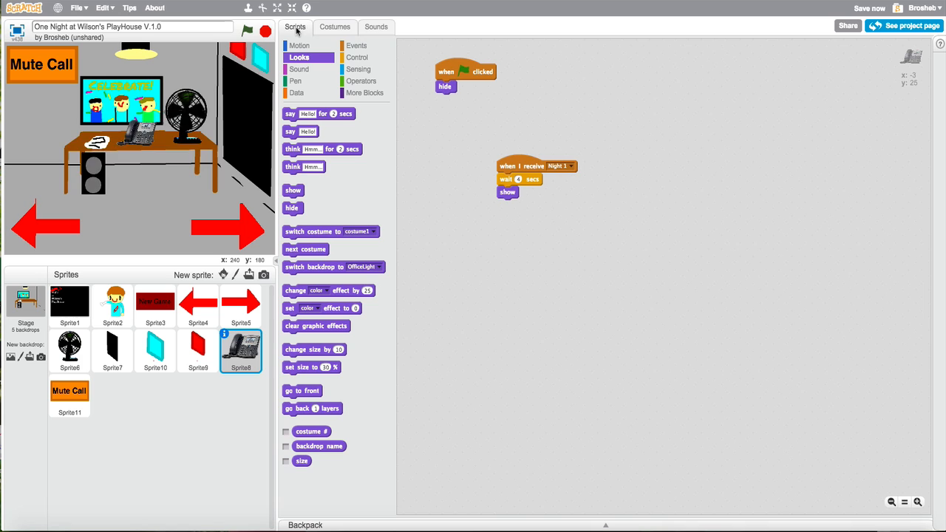
pyautogui.click(866, 8)
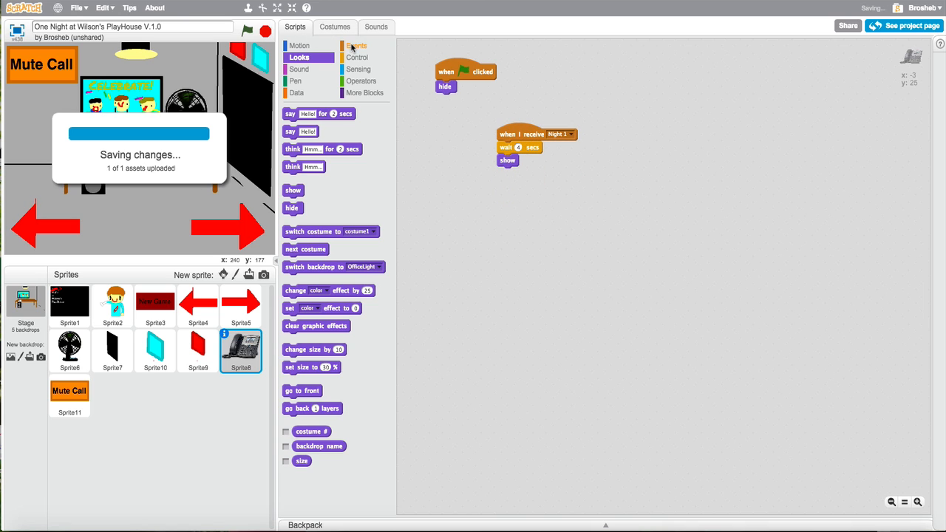
pyautogui.click(298, 70)
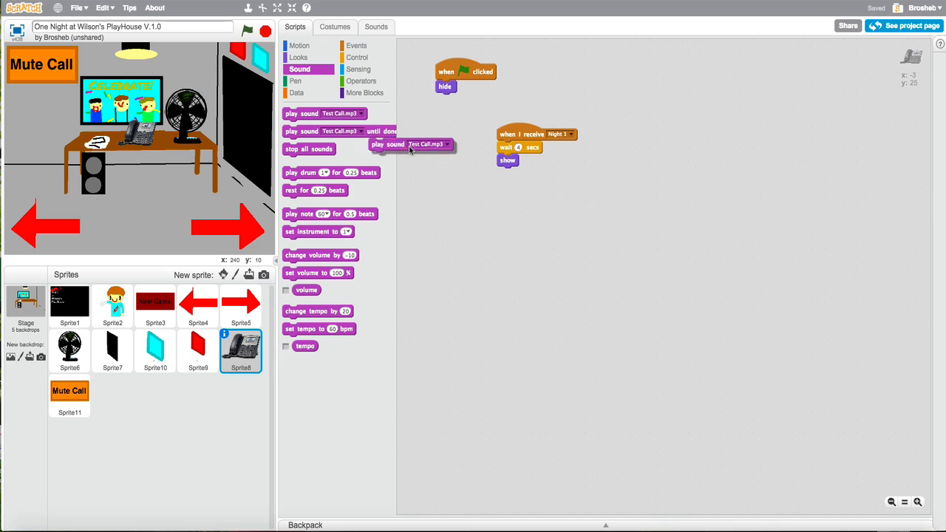
pyautogui.moveTo(411, 144); pyautogui.dragTo(539, 160)
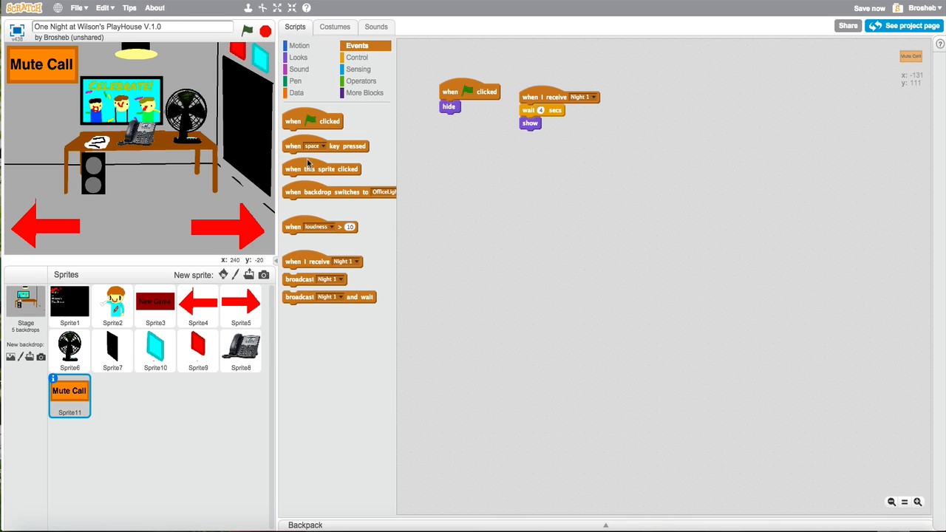
# Build 'when this sprite clicked → broadcast Mute Call → stop all sounds → hide' with a new Mute Call message.
pyautogui.click(299, 70)
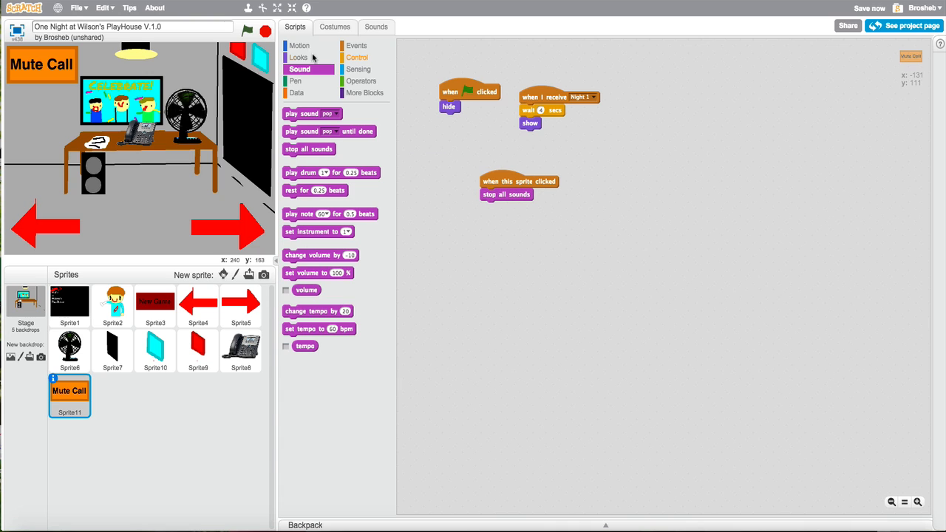
pyautogui.click(298, 57)
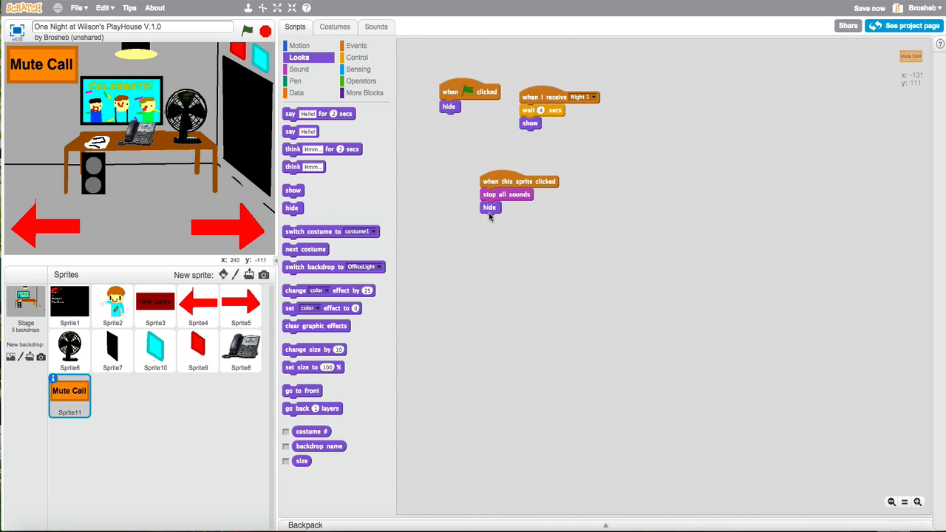
pyautogui.click(358, 44)
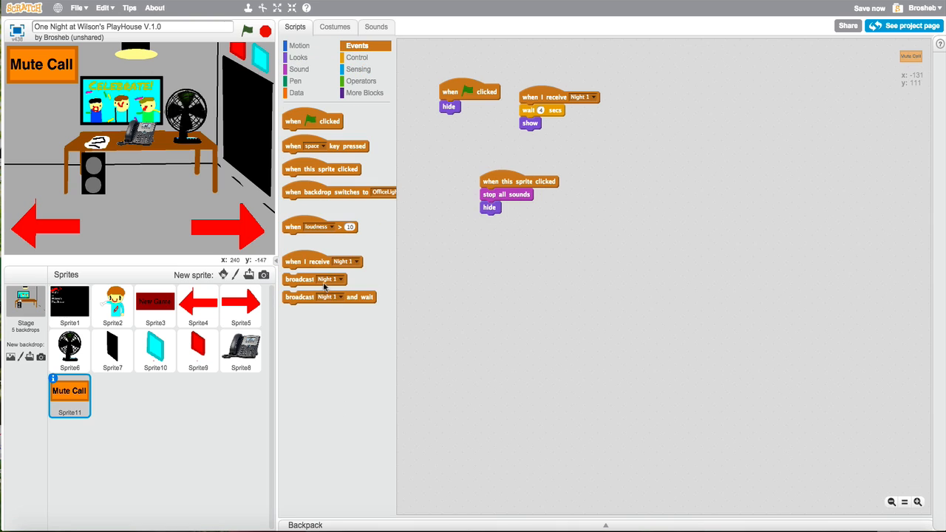
pyautogui.moveTo(314, 278); pyautogui.dragTo(497, 195)
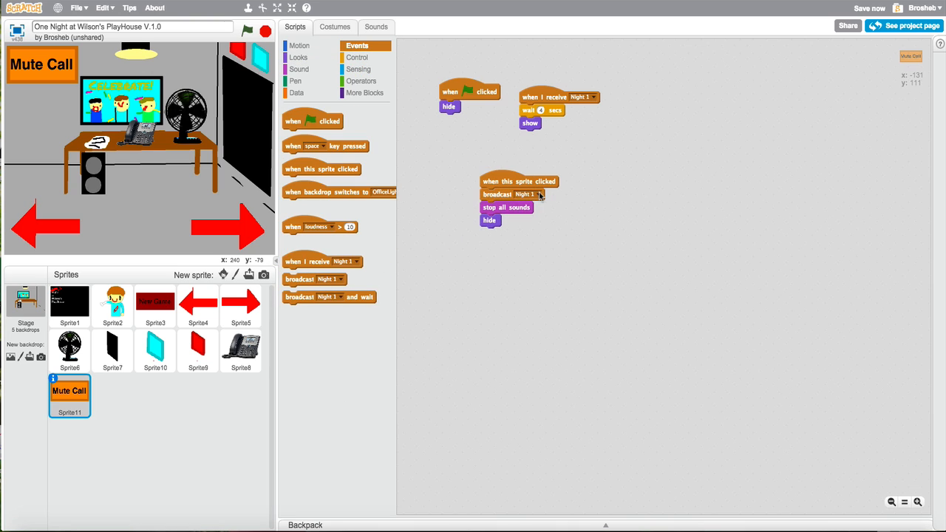
pyautogui.click(538, 195)
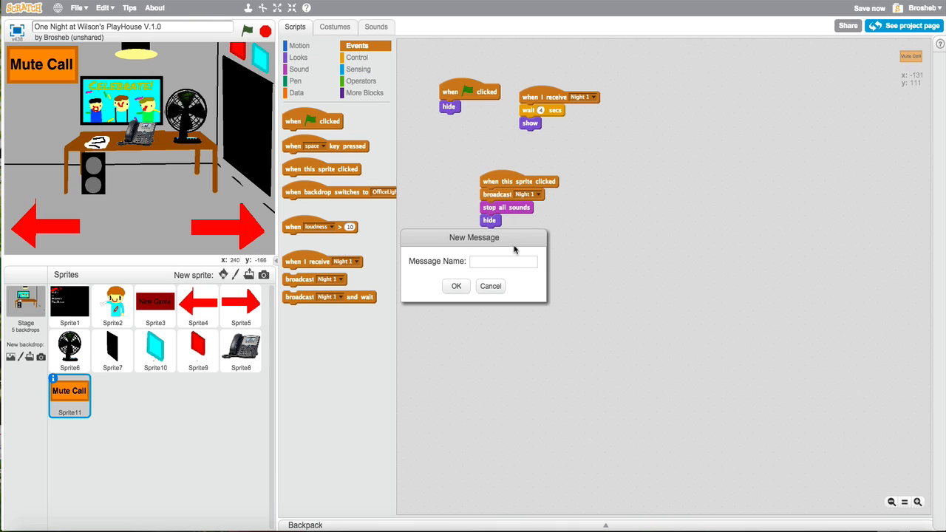
pyautogui.write('Mute Call')
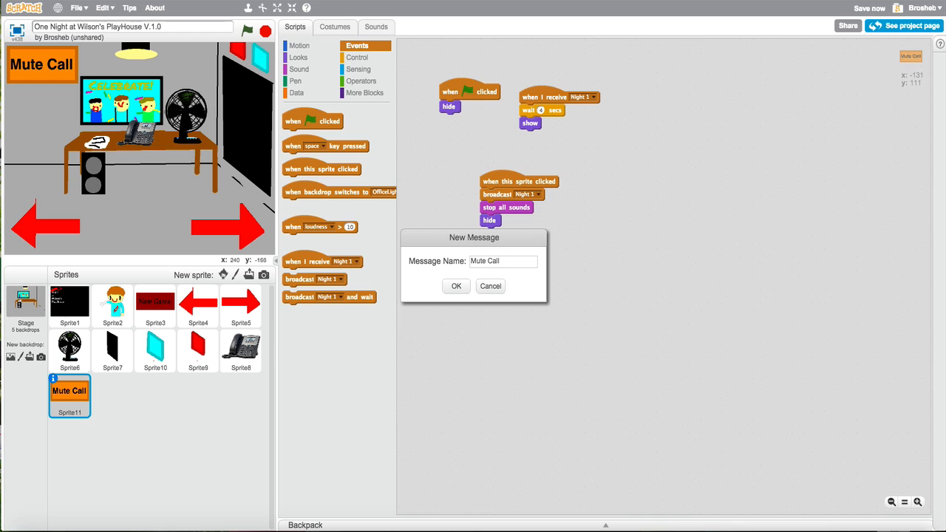
pyautogui.click(456, 286)
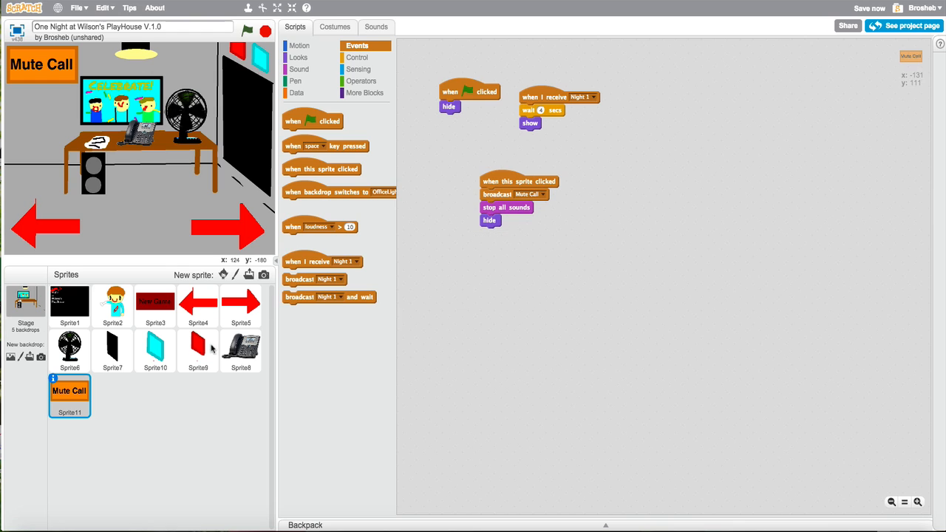
# Give the fan a 'when I receive Mute Call → wait secs → play sound' script.
pyautogui.click(68, 352)
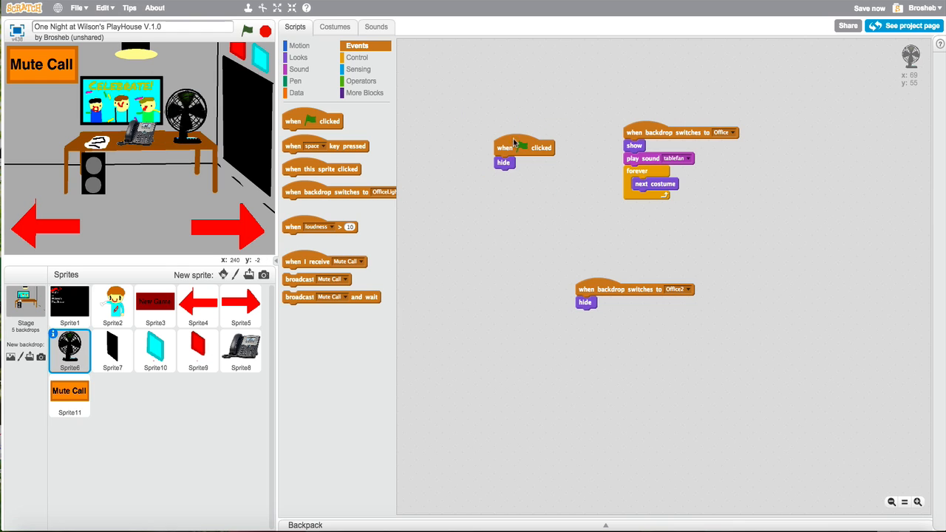
pyautogui.moveTo(325, 260); pyautogui.dragTo(501, 239)
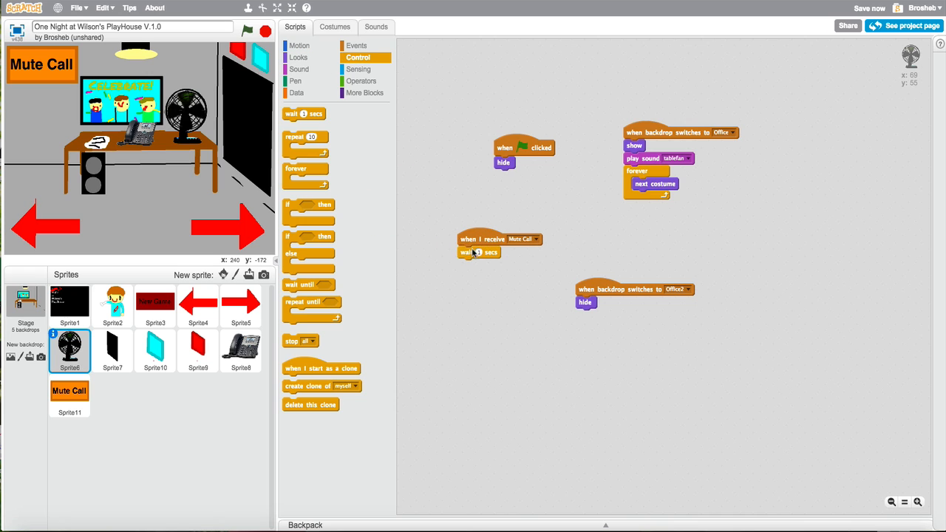
pyautogui.click(479, 252)
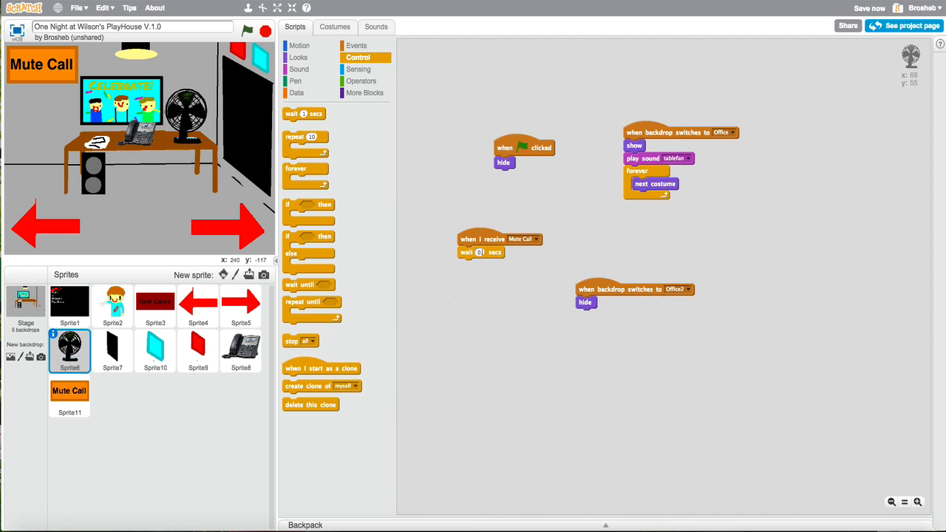
pyautogui.click(479, 252)
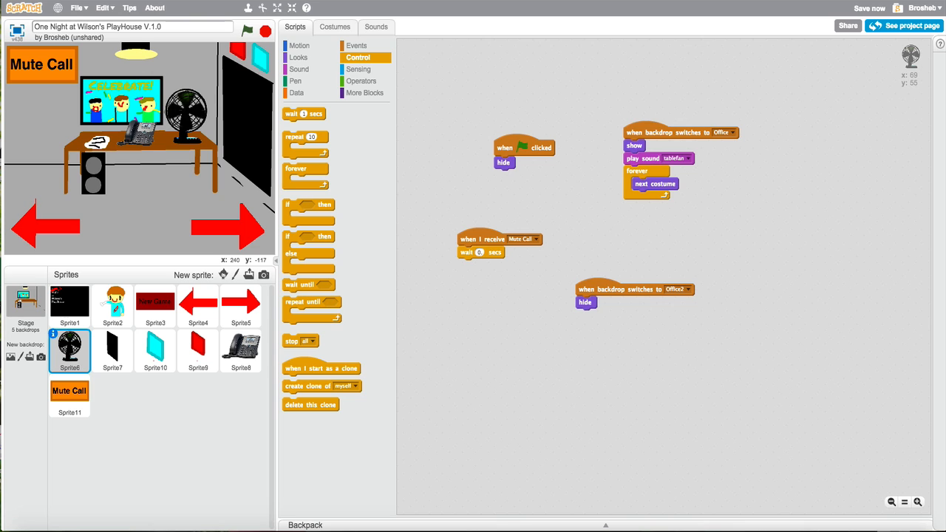
pyautogui.click(299, 69)
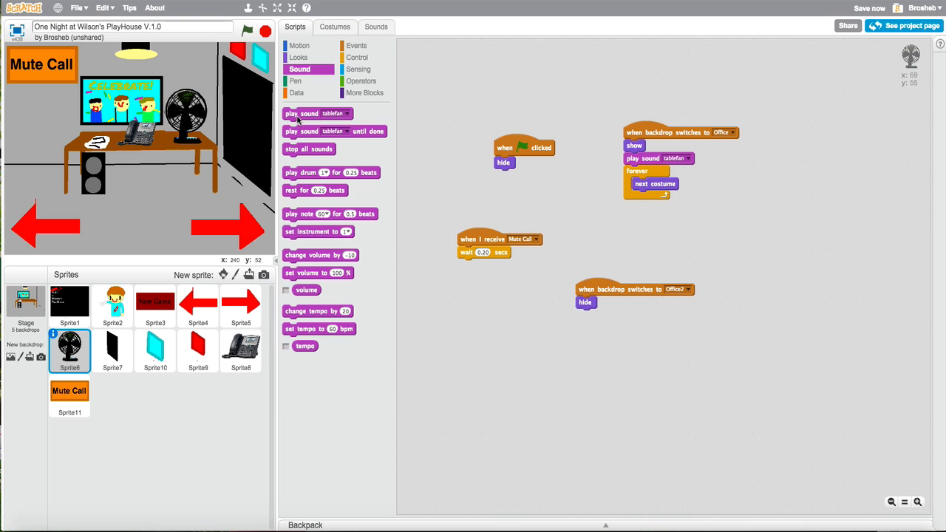
pyautogui.click(247, 30)
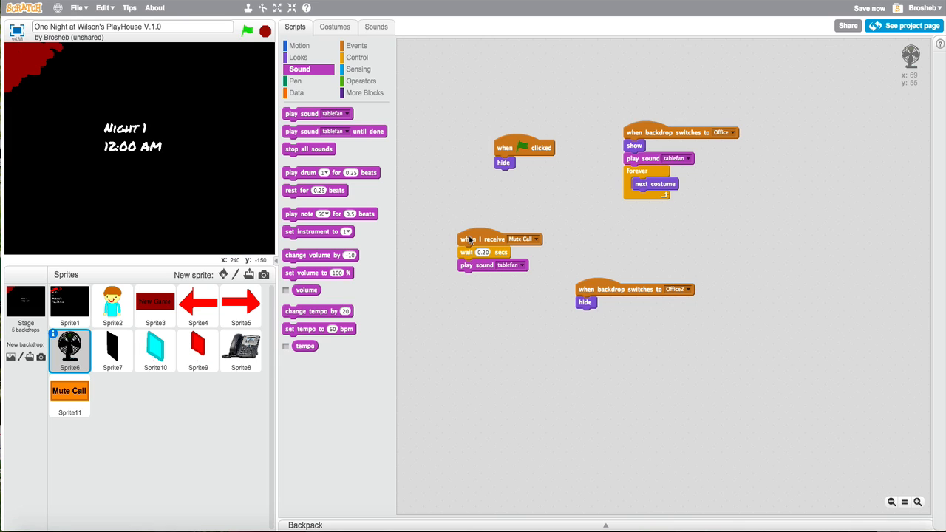
pyautogui.moveTo(198, 168)
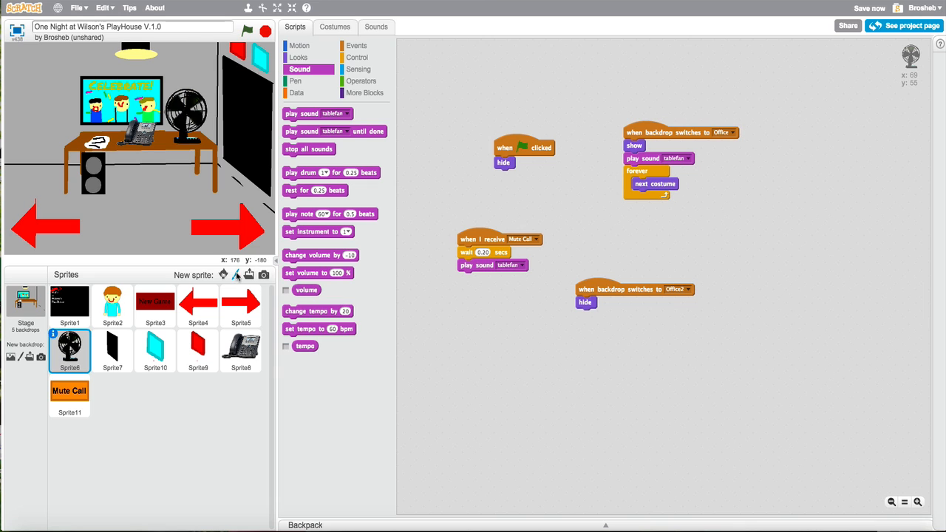
# Paint a new sprite whose costume is a light grey rectangle button.
pyautogui.click(222, 273)
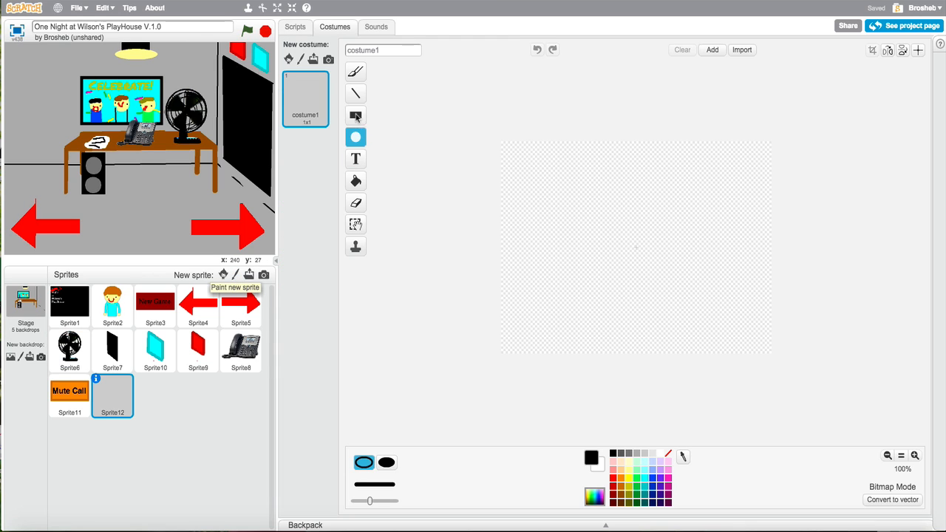
pyautogui.click(355, 115)
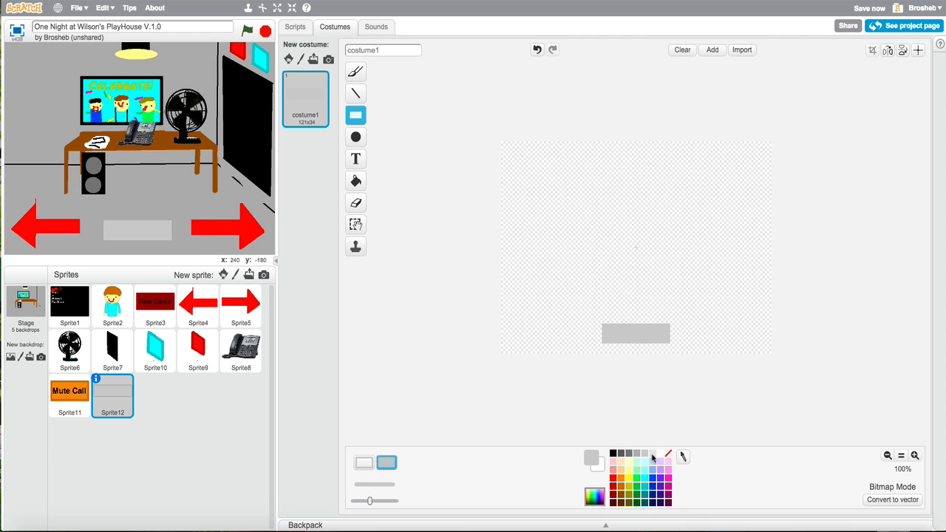
pyautogui.click(355, 180)
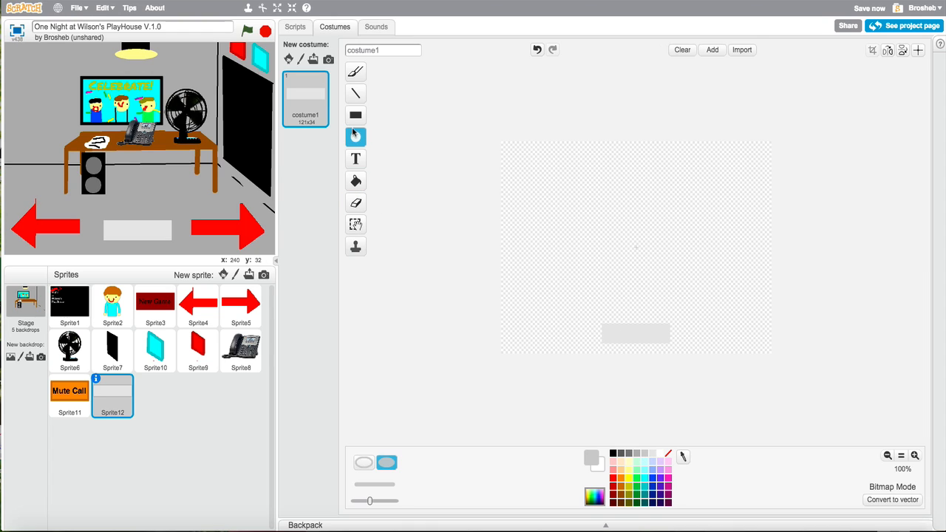
pyautogui.click(355, 115)
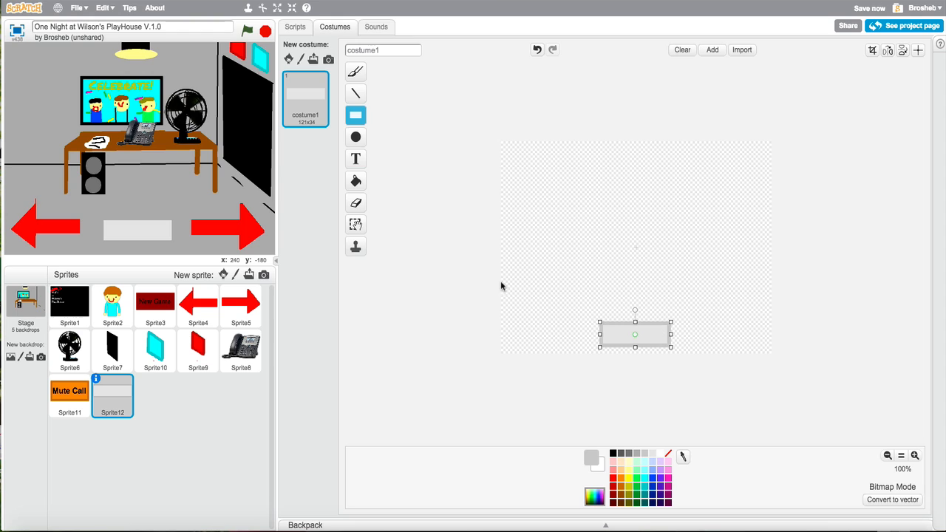
pyautogui.click(355, 158)
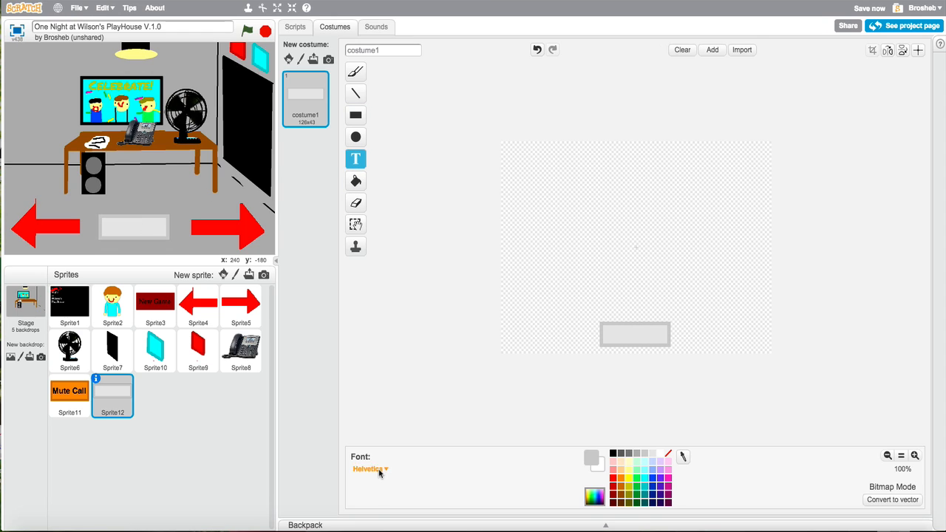
# Add the label Camera in Helvetica onto the grey button.
pyautogui.click(369, 469)
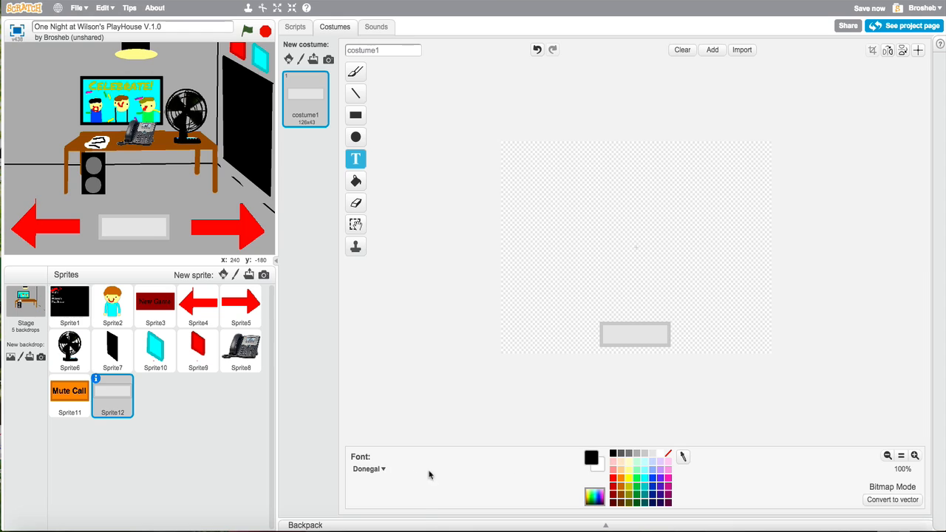
pyautogui.click(369, 469)
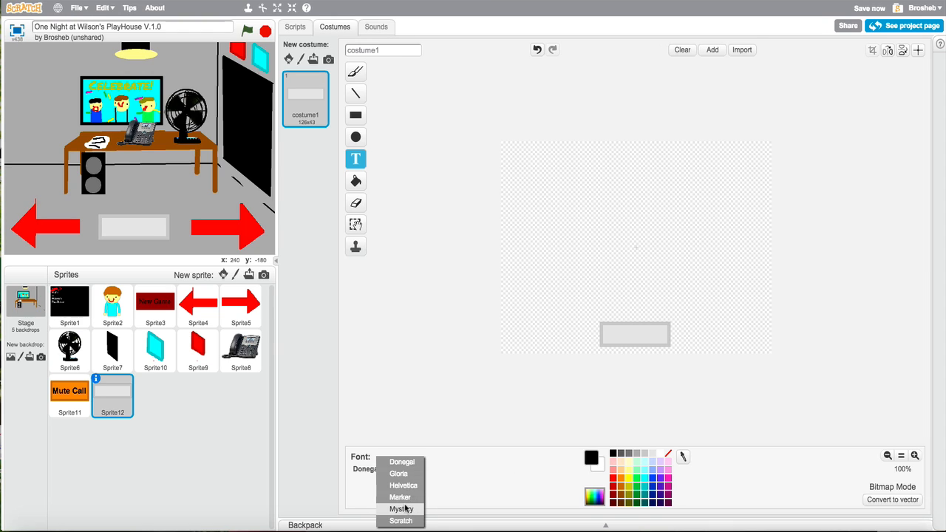
pyautogui.click(402, 484)
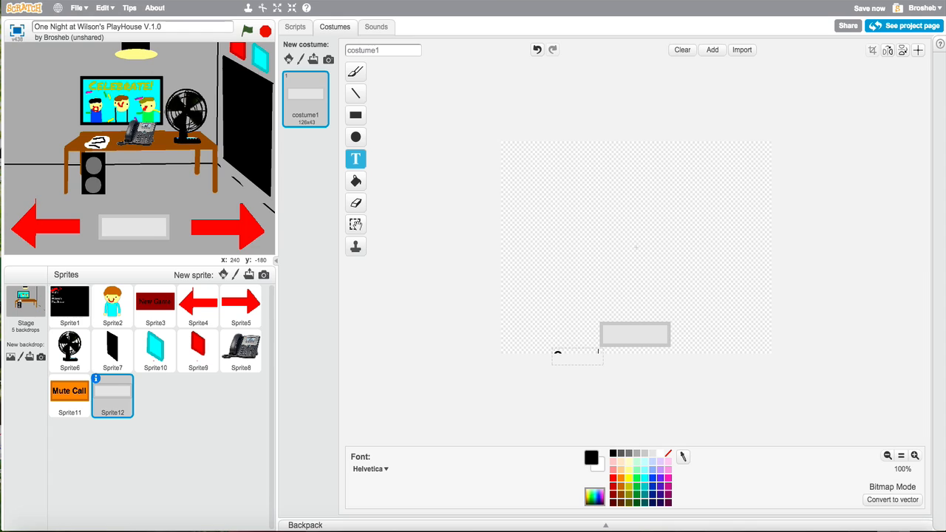
pyautogui.write('Camera')
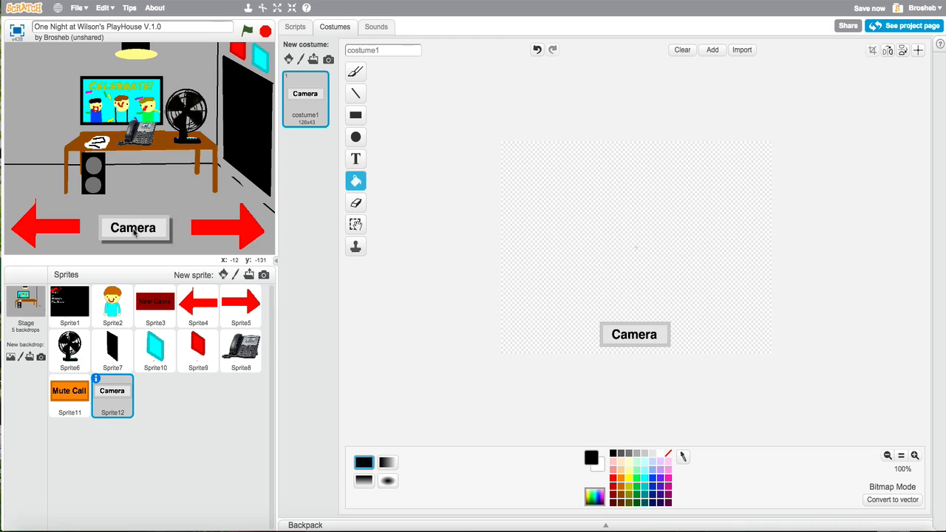
# Script the Camera button to hide at the green flag and show after a wait on receiving Night 1.
pyautogui.click(296, 27)
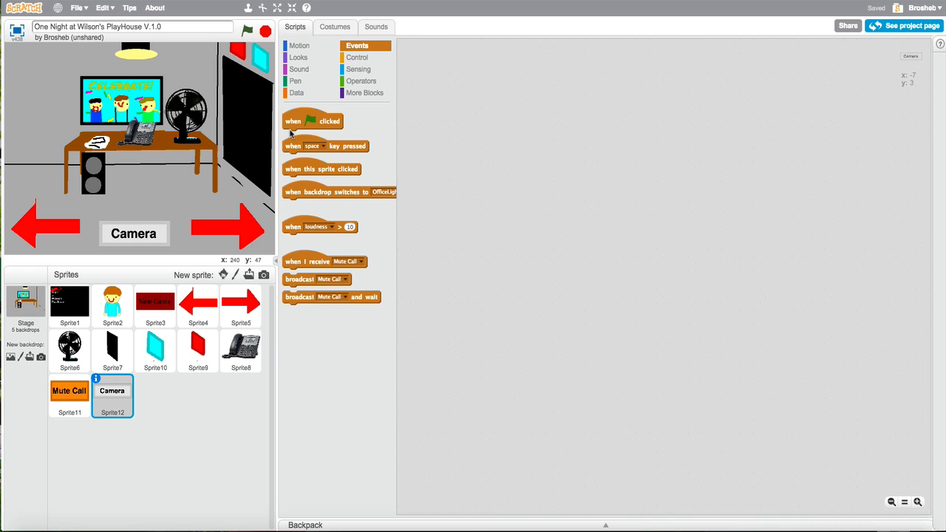
pyautogui.click(298, 57)
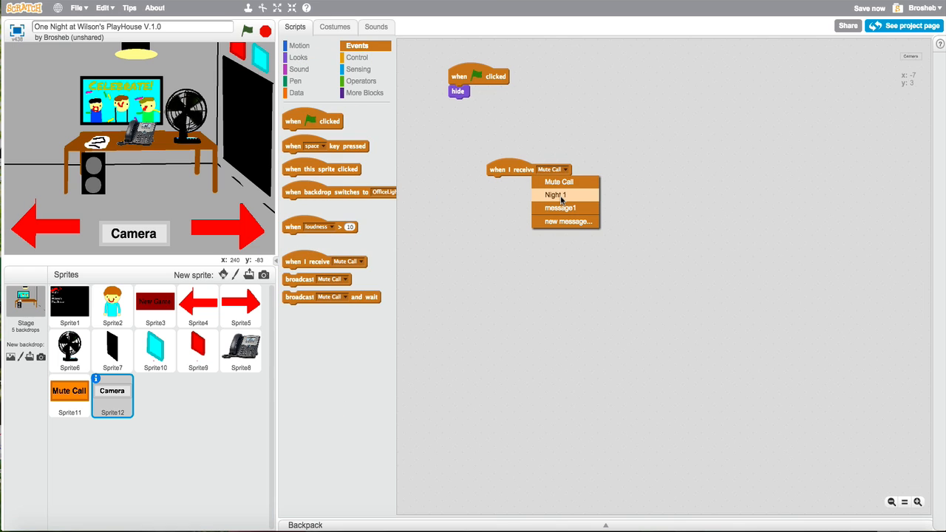
pyautogui.click(556, 195)
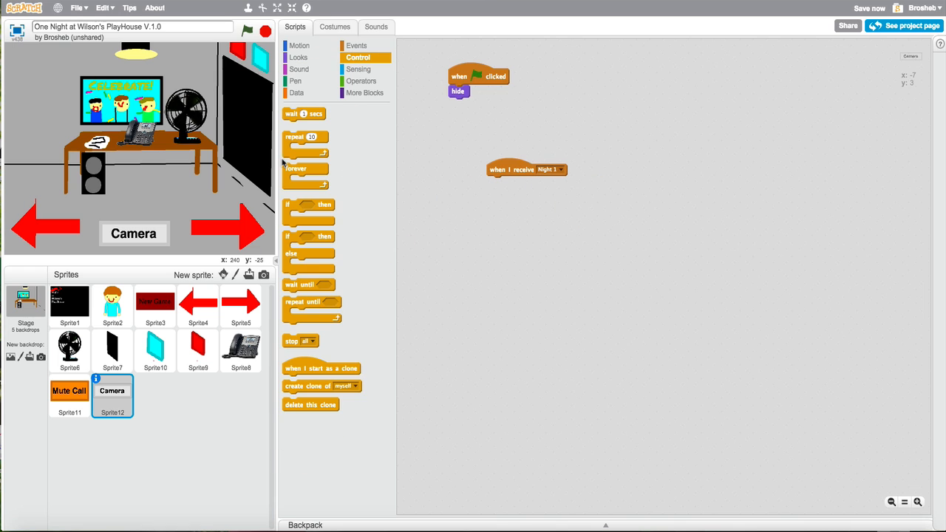
pyautogui.moveTo(305, 114); pyautogui.dragTo(508, 183)
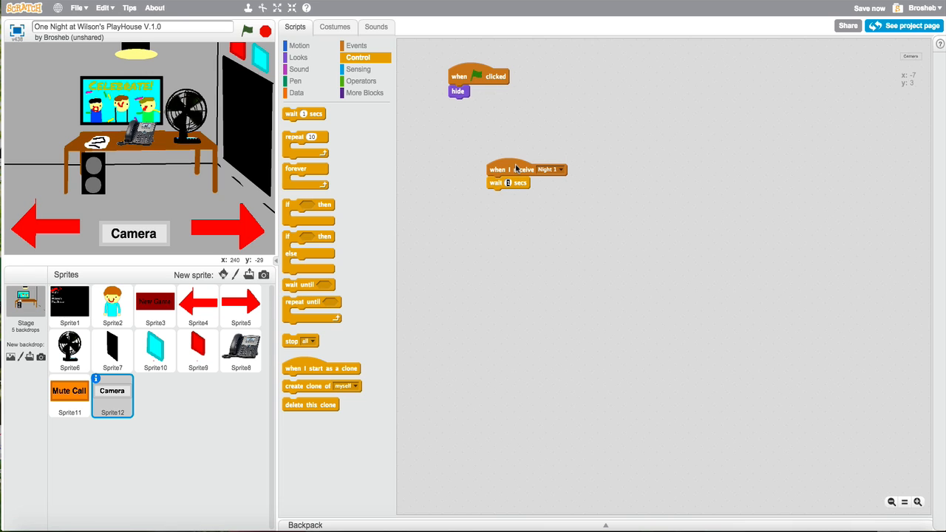
pyautogui.click(299, 57)
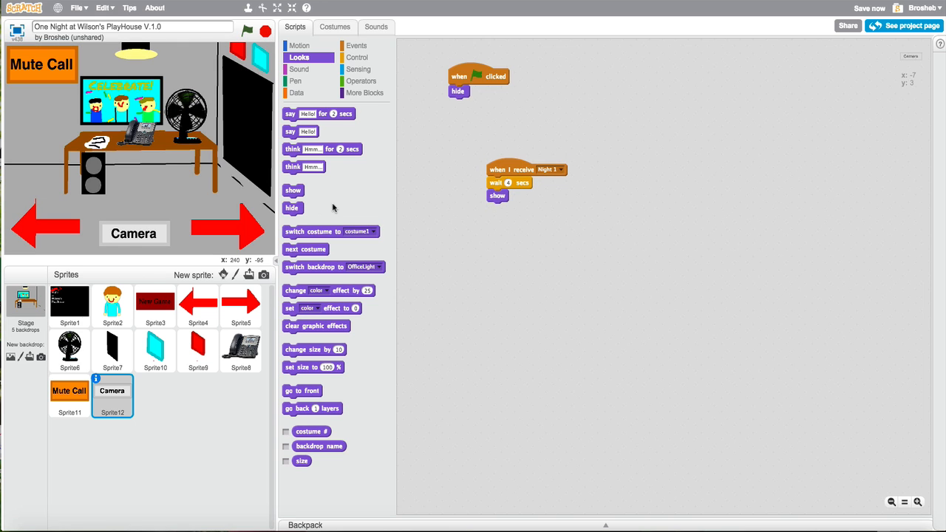
pyautogui.moveTo(736, 45)
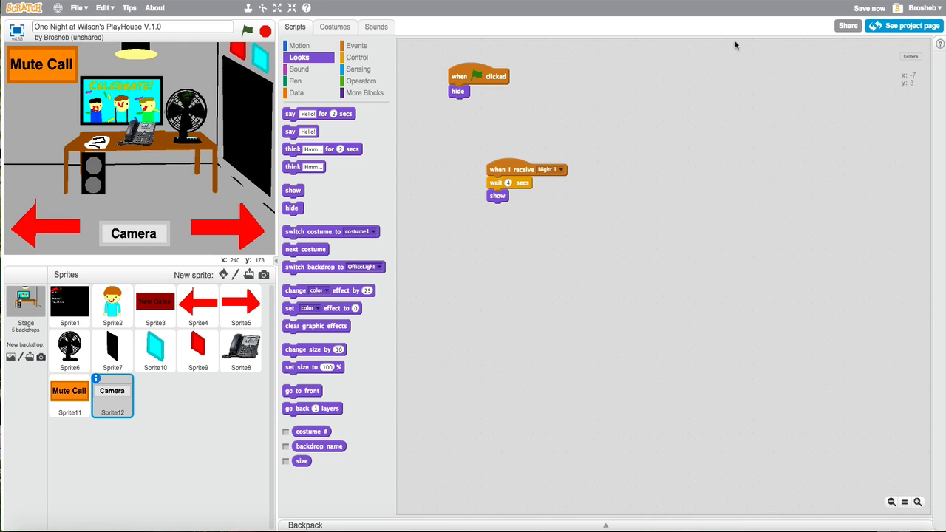